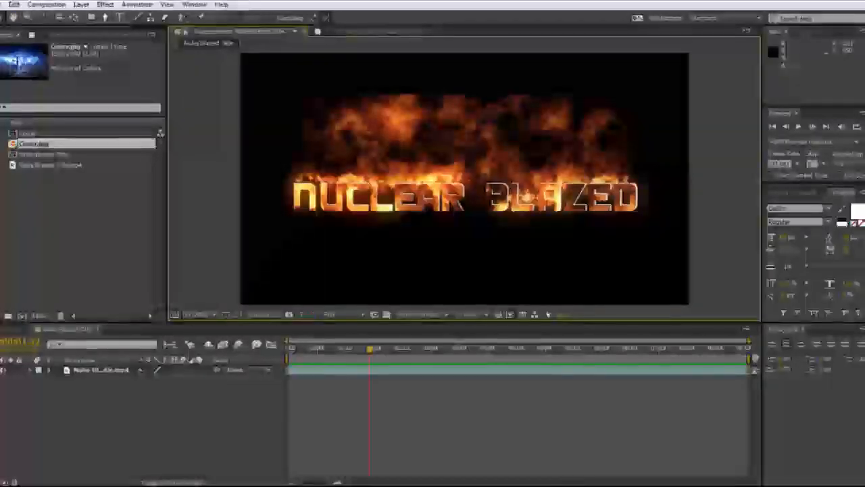
# Preview the fiery NUCLEAR BLAZED result, then start a new composition from the menu.
pyautogui.click(6, 4)
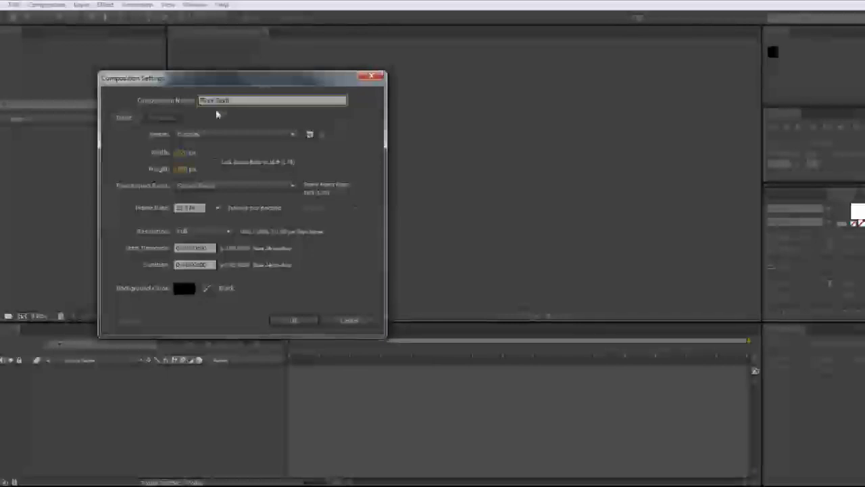
pyautogui.moveTo(238, 135)
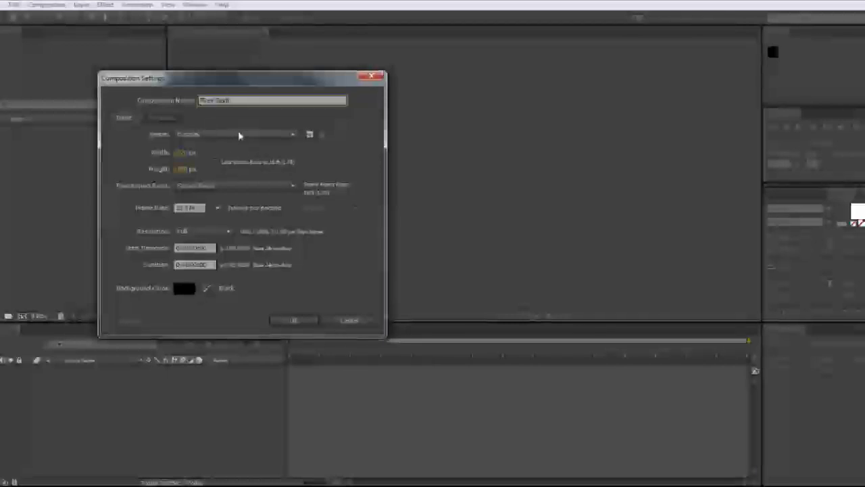
# Choose a size preset and set the duration for the Fiery Text composition.
pyautogui.click(195, 264)
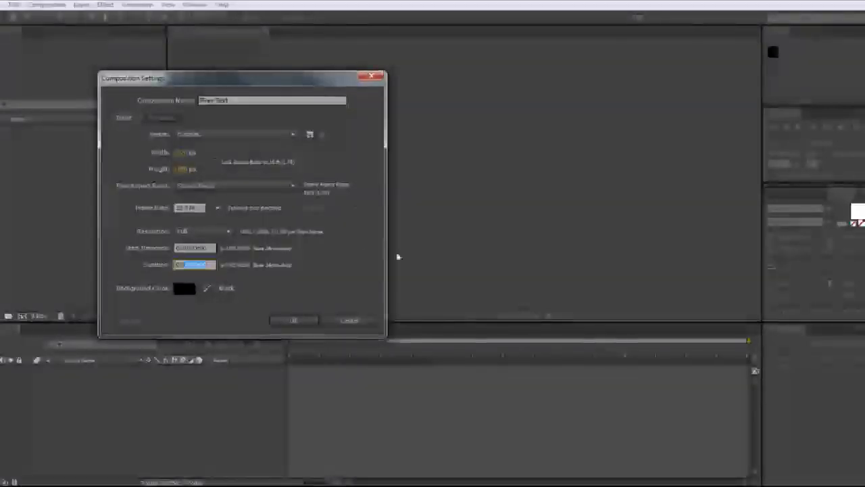
pyautogui.click(294, 320)
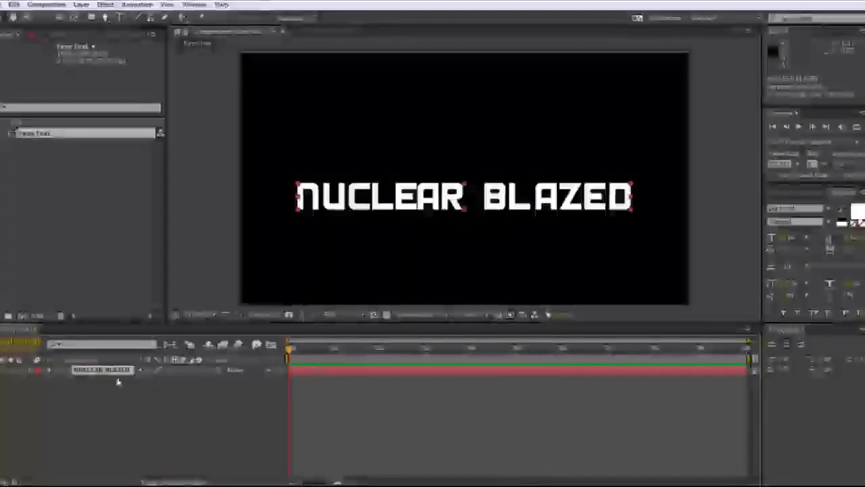
# Pre-compose the NUCLEAR BLAZED text layer into a composition named 'Text'.
pyautogui.rightClick(101, 370)
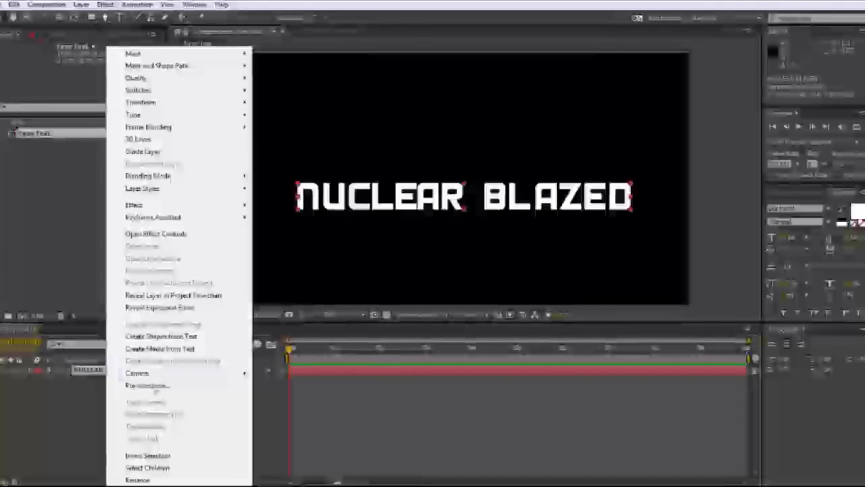
pyautogui.click(146, 386)
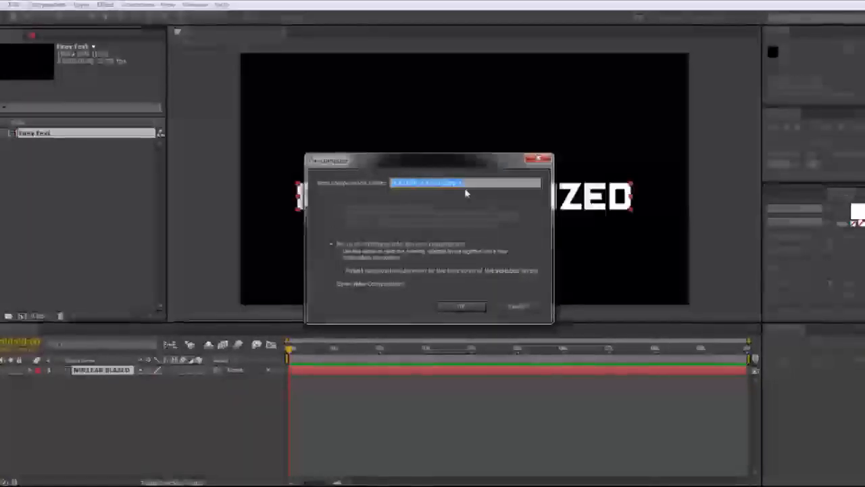
pyautogui.click(462, 307)
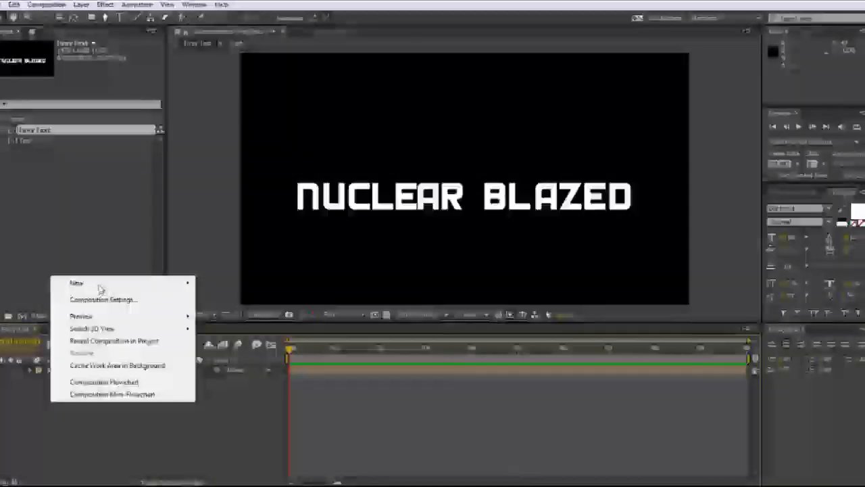
# Add a new solid layer to Fiery Text and name it in Solid Settings.
pyautogui.click(105, 299)
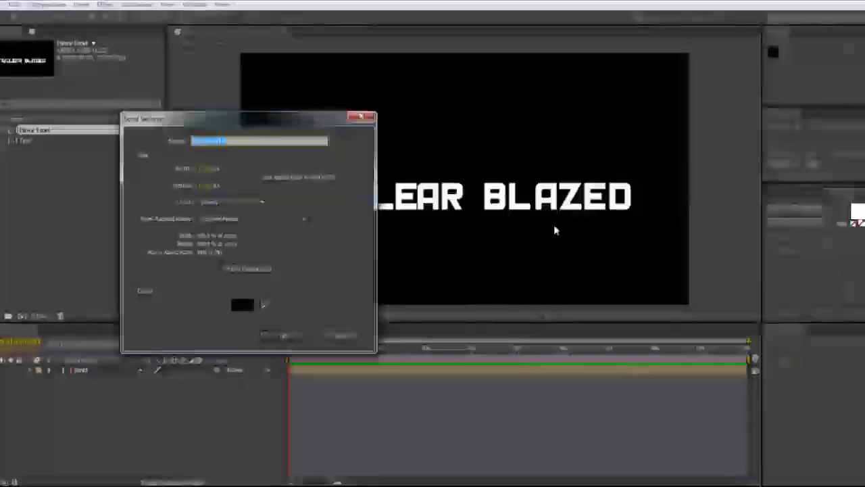
pyautogui.click(241, 305)
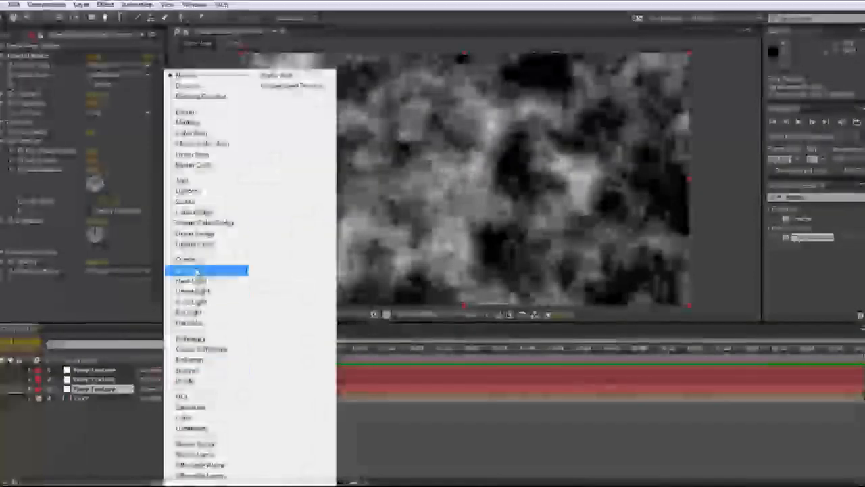
# Set a Fiery Texture layer's blending mode, such as Soft Light.
pyautogui.click(206, 269)
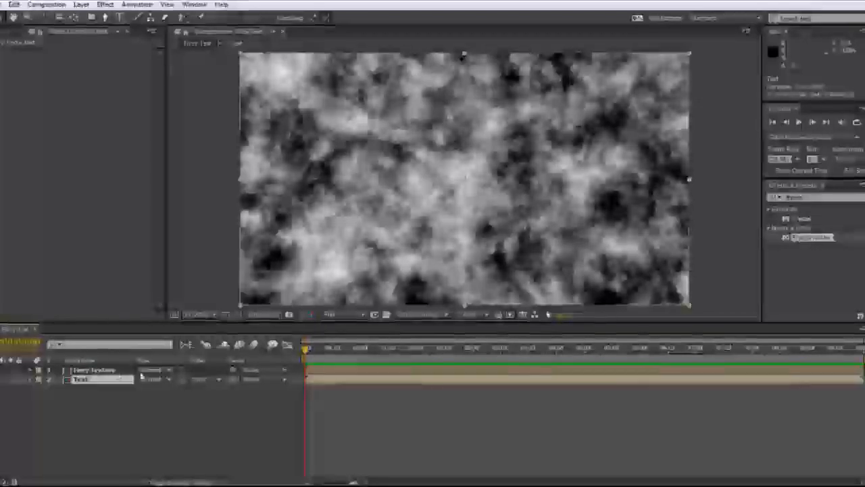
# Set the Fiery Texture layer to a lighten-type blending mode over Text.
pyautogui.click(152, 372)
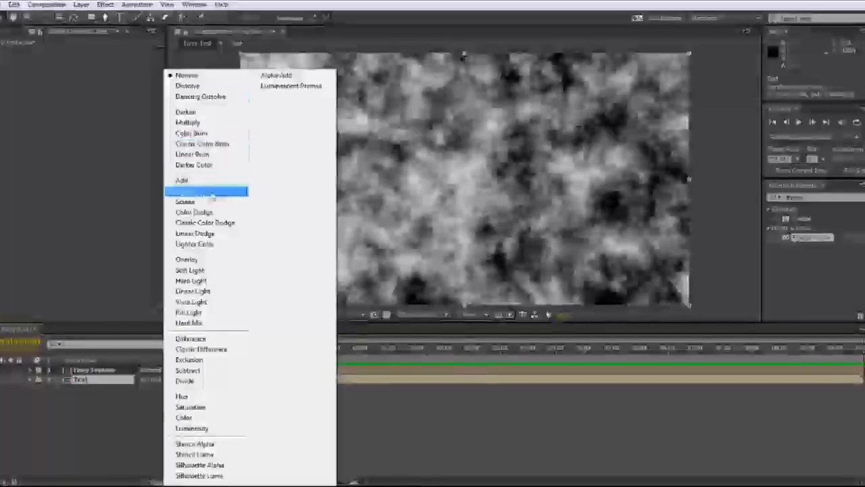
pyautogui.click(196, 191)
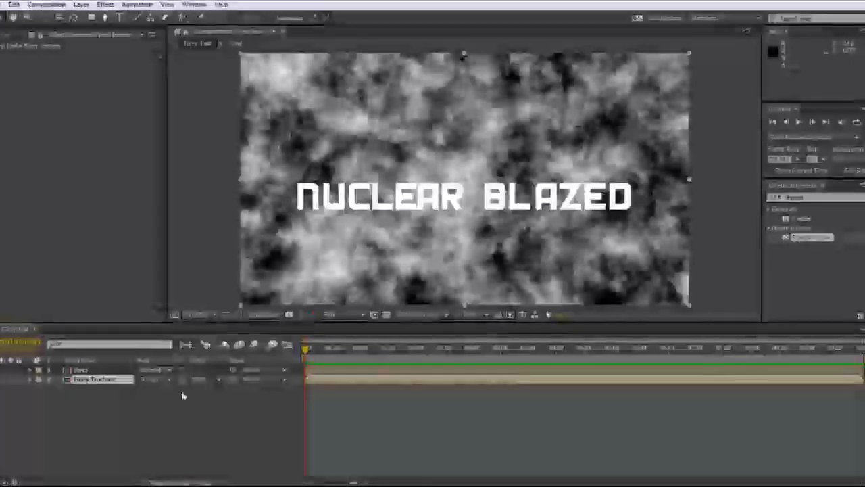
# Use the Text layer as the track matte for Fiery Texture.
pyautogui.click(196, 380)
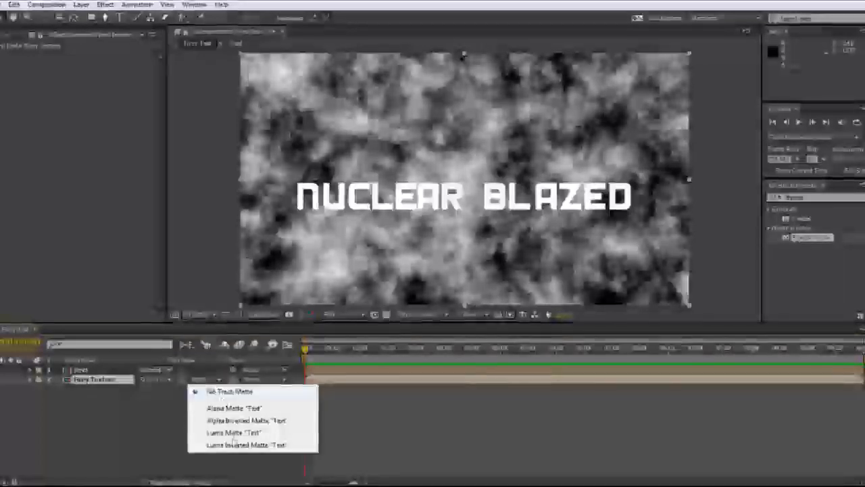
pyautogui.click(244, 433)
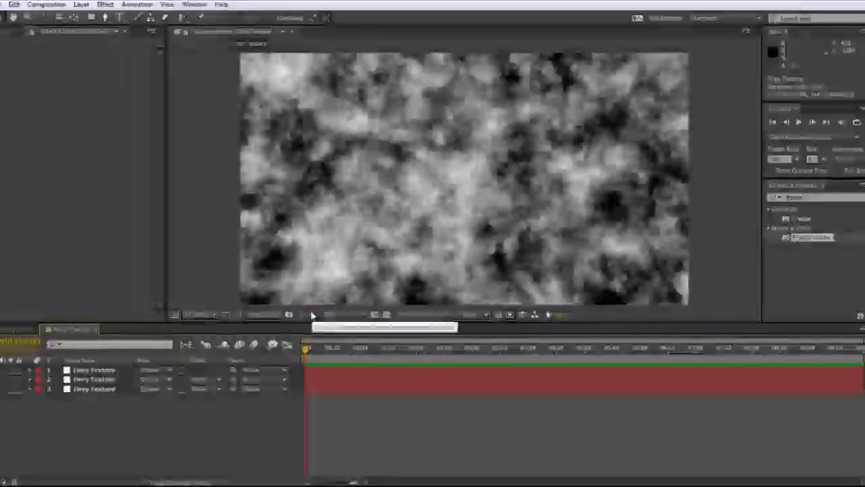
# Duplicate the Fiery Texture layer until three copies are stacked.
pyautogui.click(95, 395)
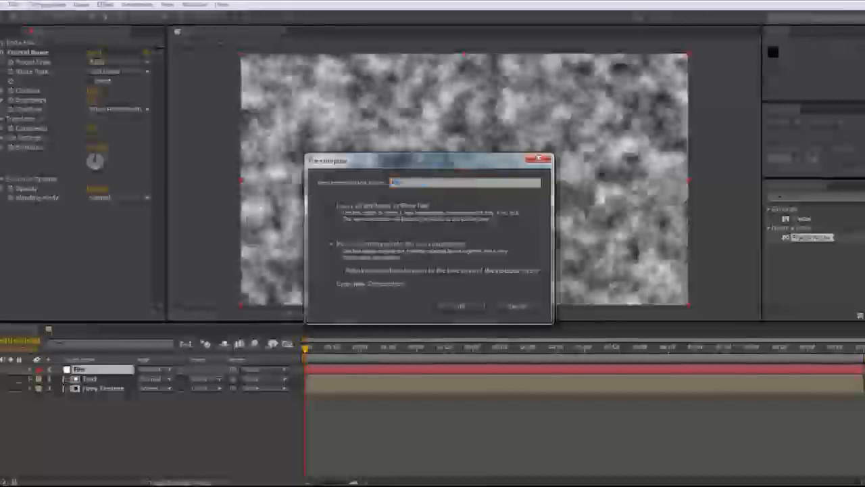
# Pre-compose the Fire layer, moving all attributes into the new composition.
pyautogui.click(465, 305)
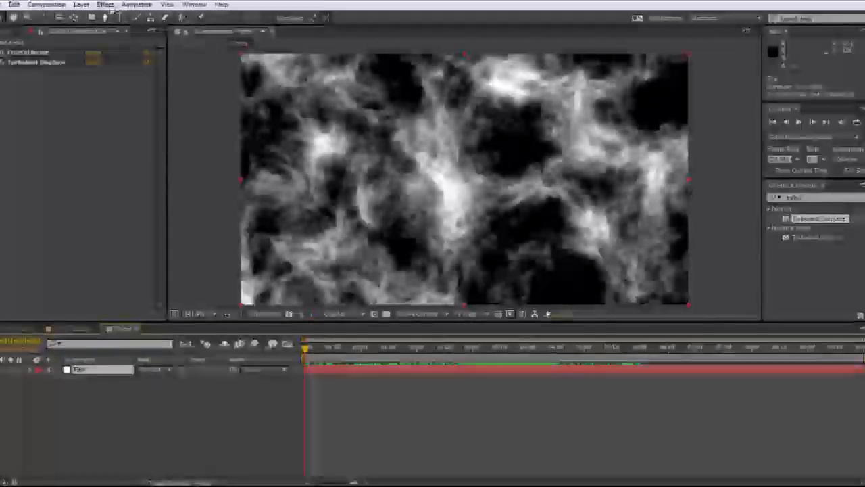
# Open the Effect menu to add another effect to the Fire layer.
pyautogui.click(104, 5)
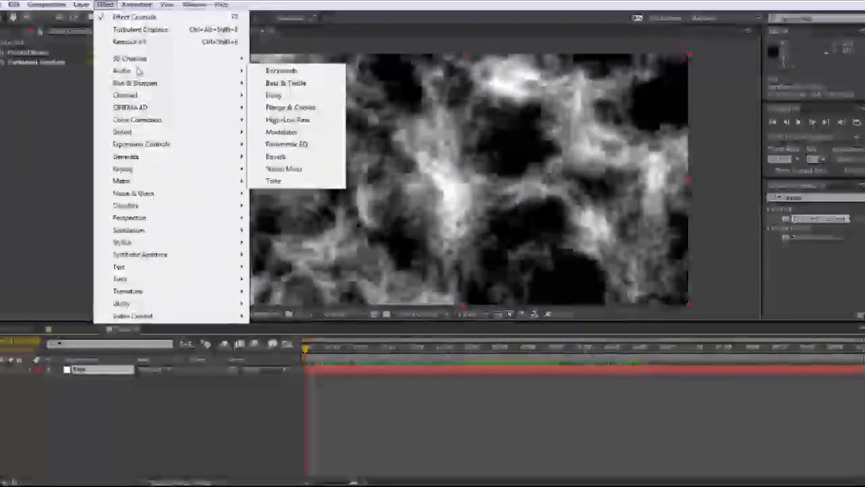
pyautogui.moveTo(135, 82)
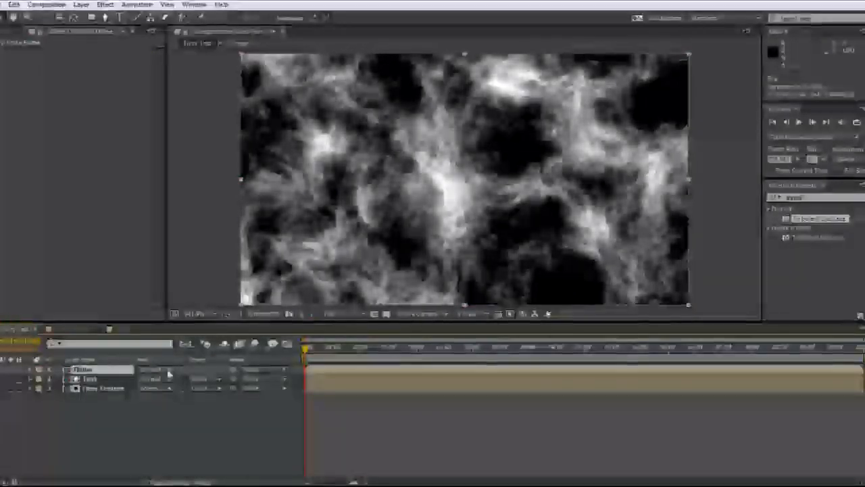
# Add Gaussian Blur below Fractal Noise and Turbulent Displace on the Fire layer.
pyautogui.click(155, 381)
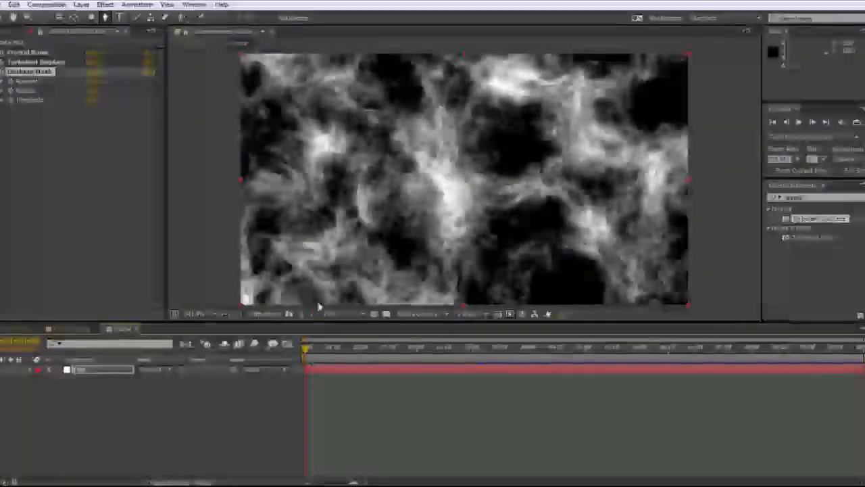
# Bring up Composition Settings for the Fire composition from the Composition menu.
pyautogui.click(52, 6)
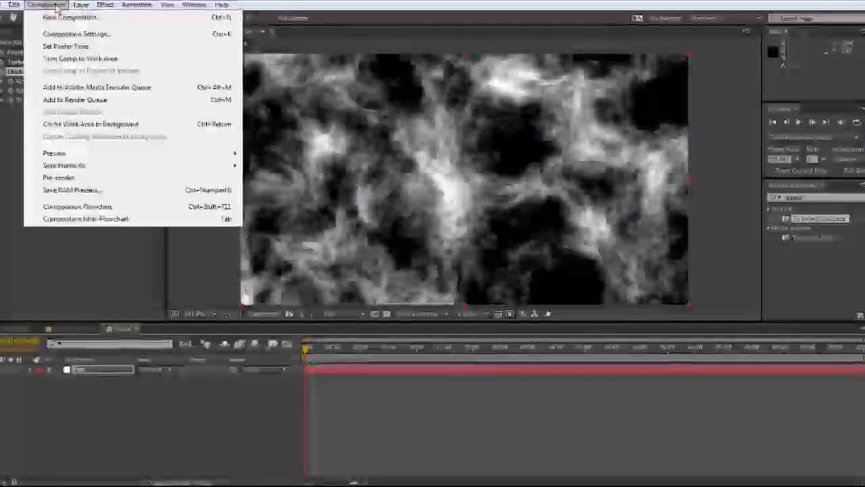
pyautogui.click(71, 34)
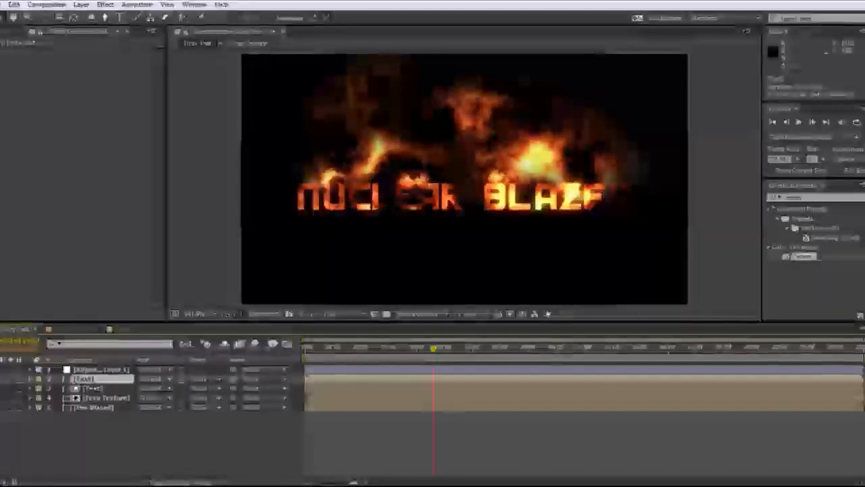
pyautogui.click(101, 397)
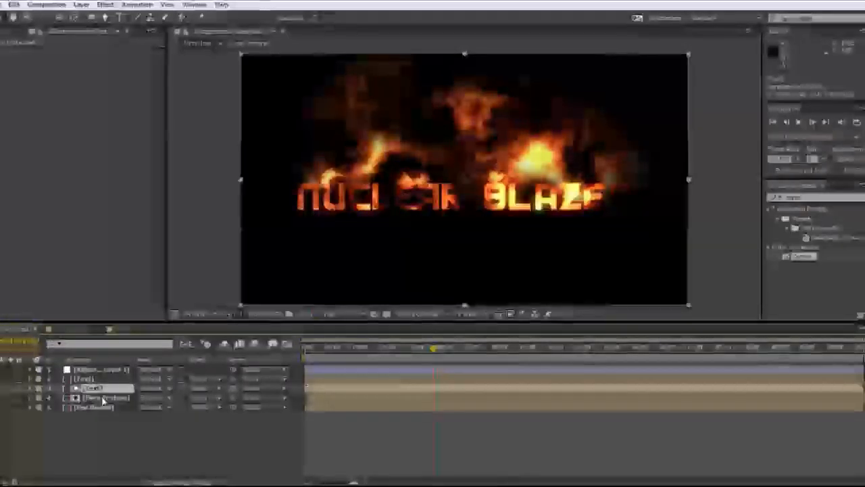